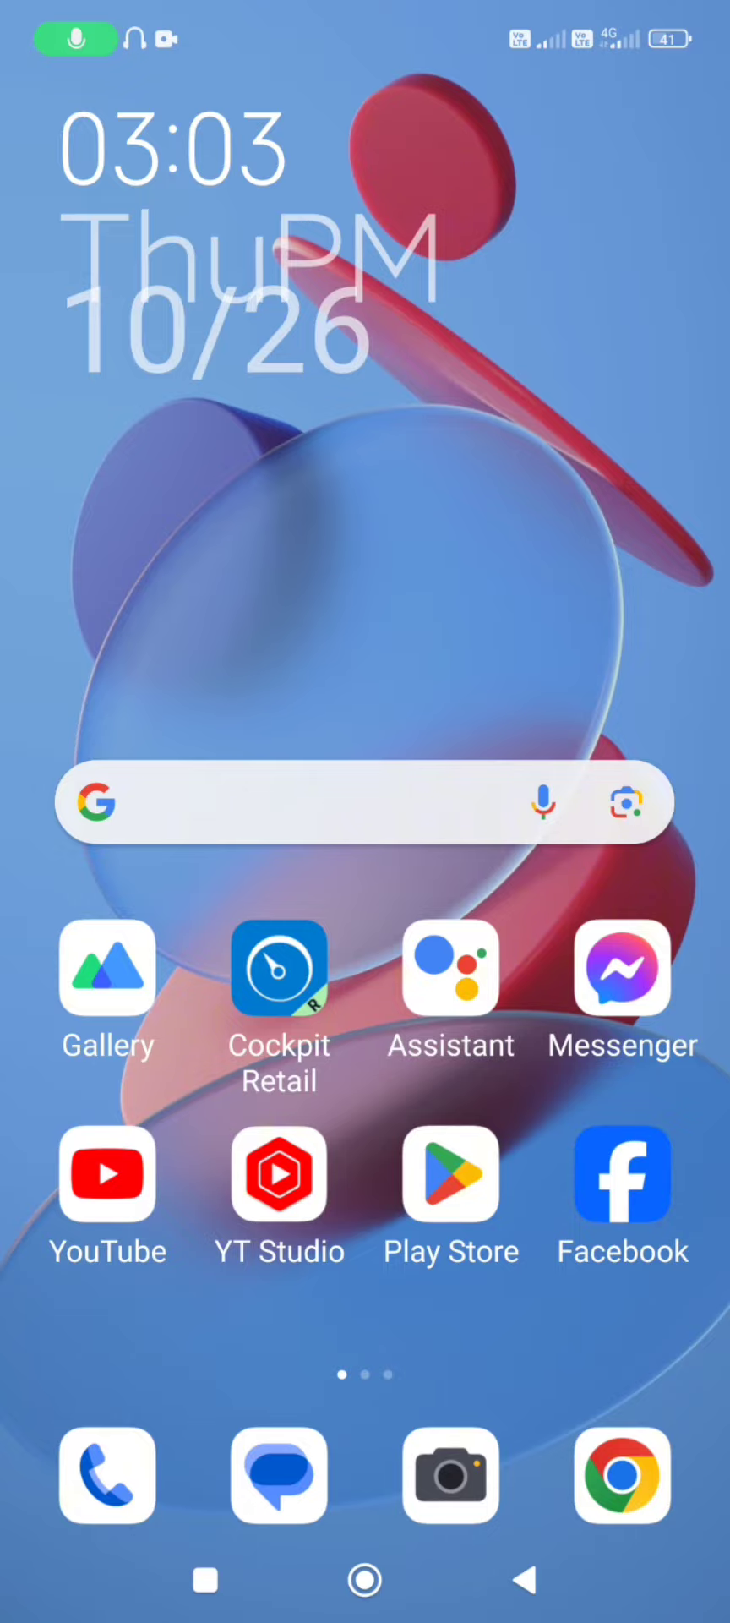
- After briefly visiting Messenger, get Facebook onto your own profile page with its current pictures
left_click(622, 968)
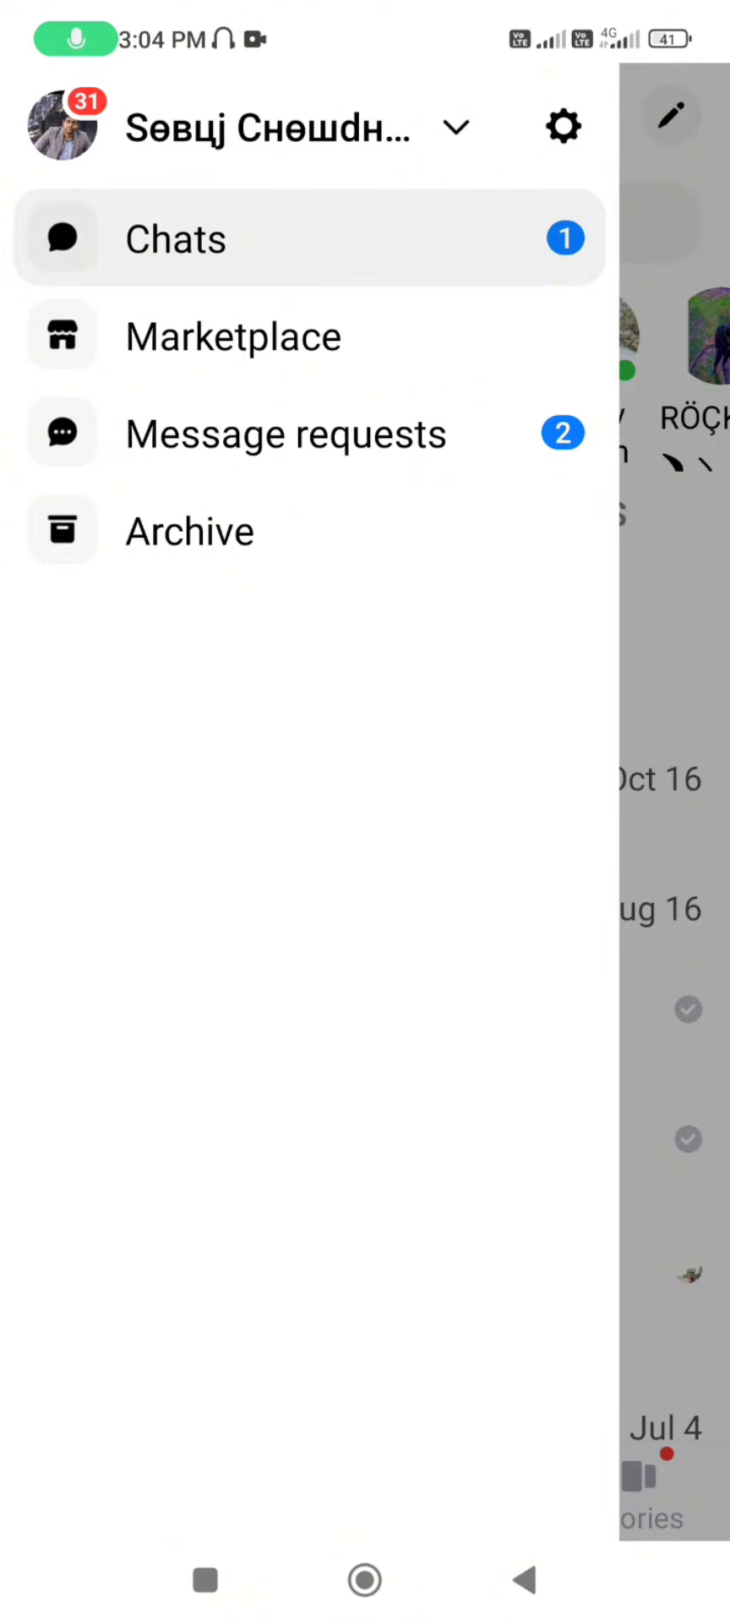
left_click(364, 1579)
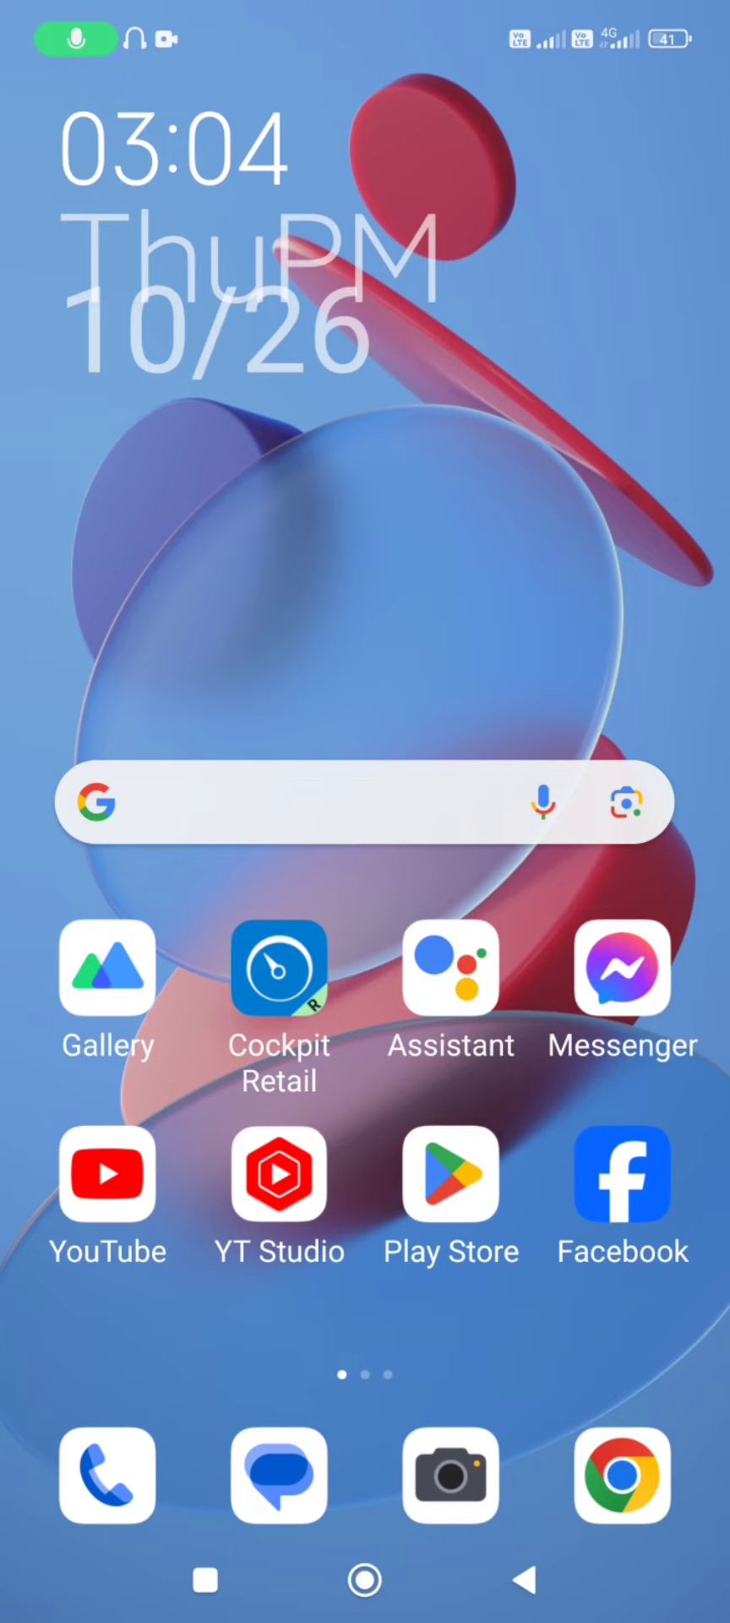
left_click(622, 1175)
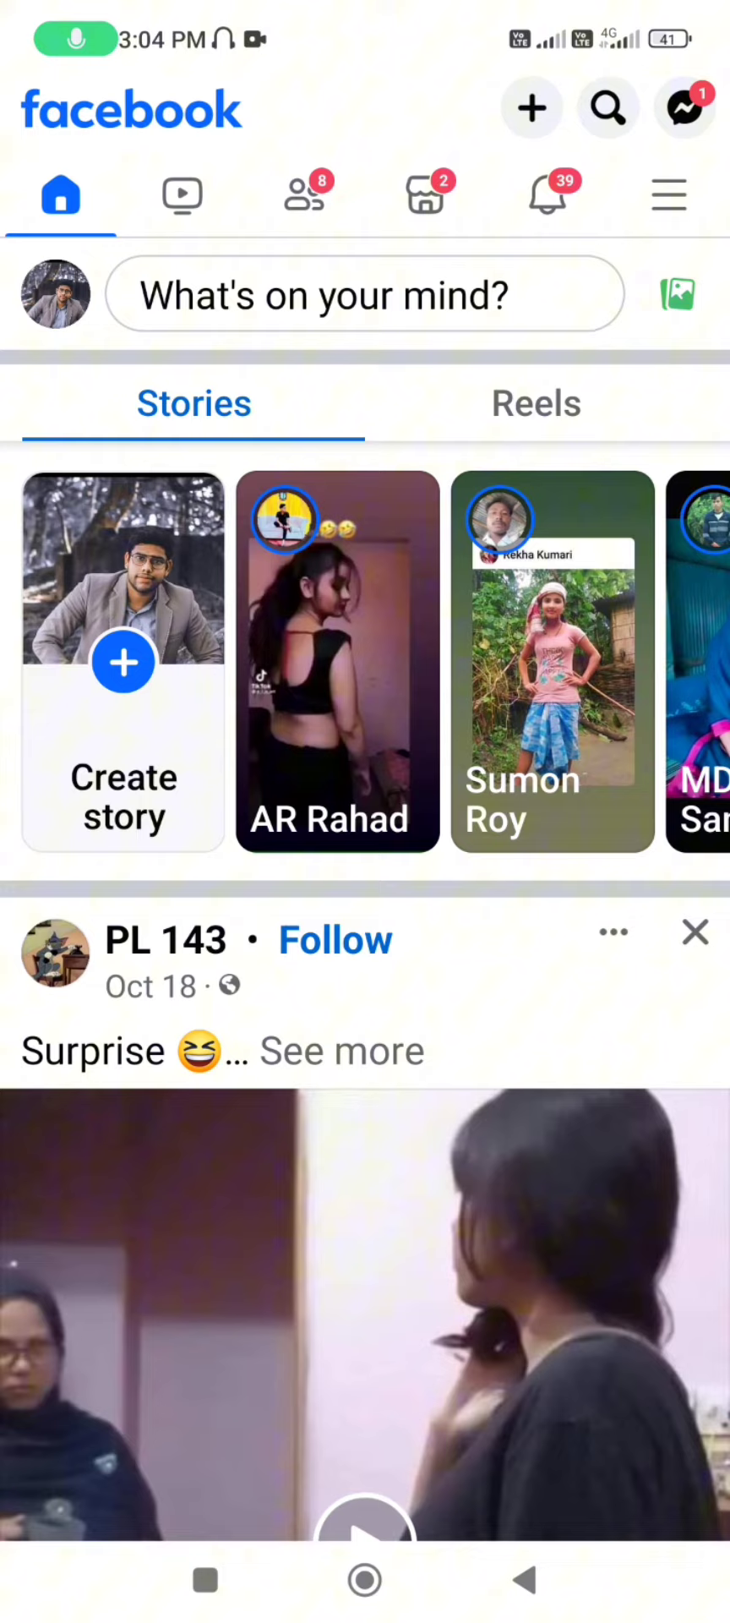
left_click(667, 194)
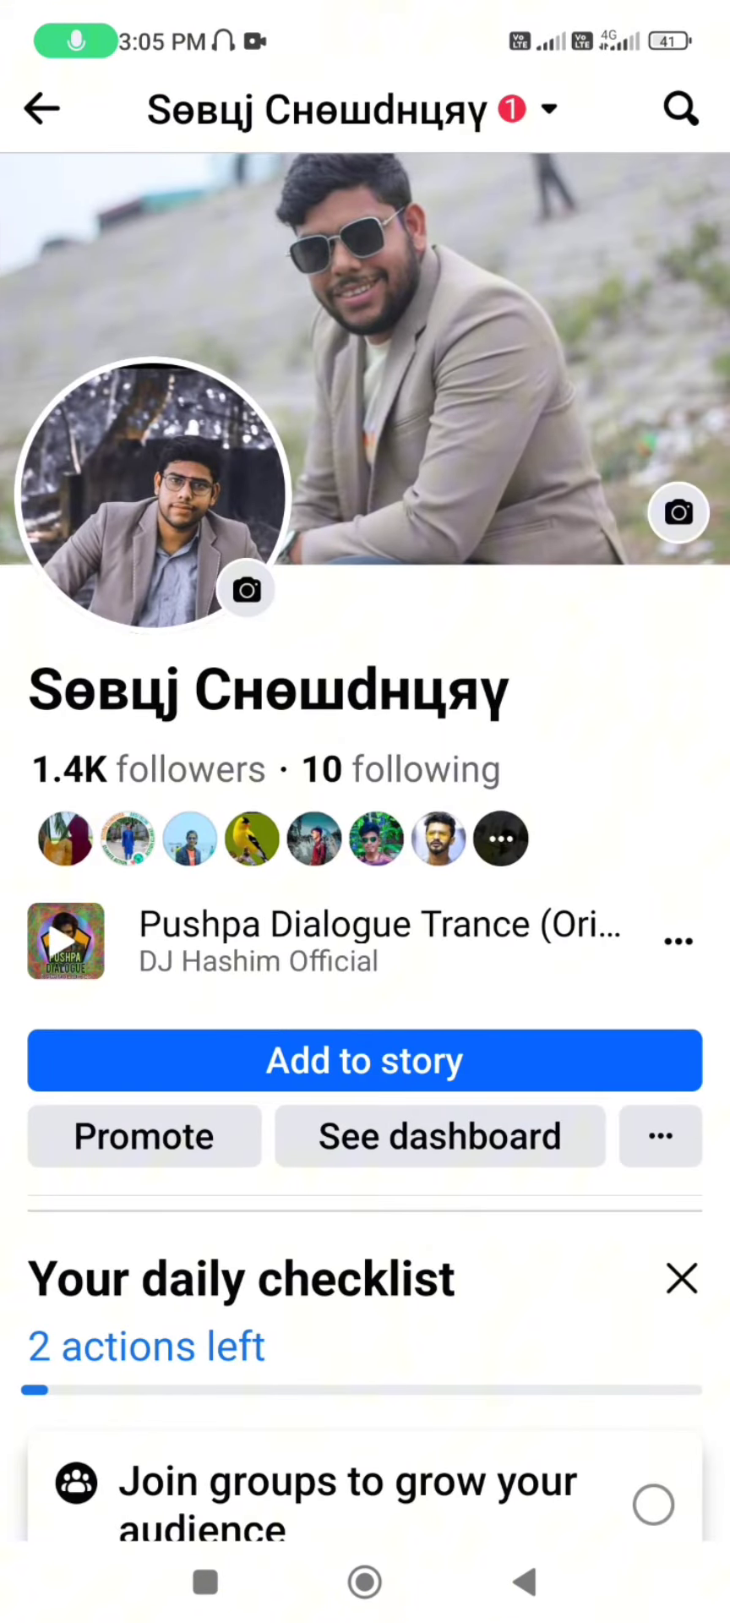
- Choose 'Choose profile picture' so the photo picker shows suggested photos
left_click(247, 590)
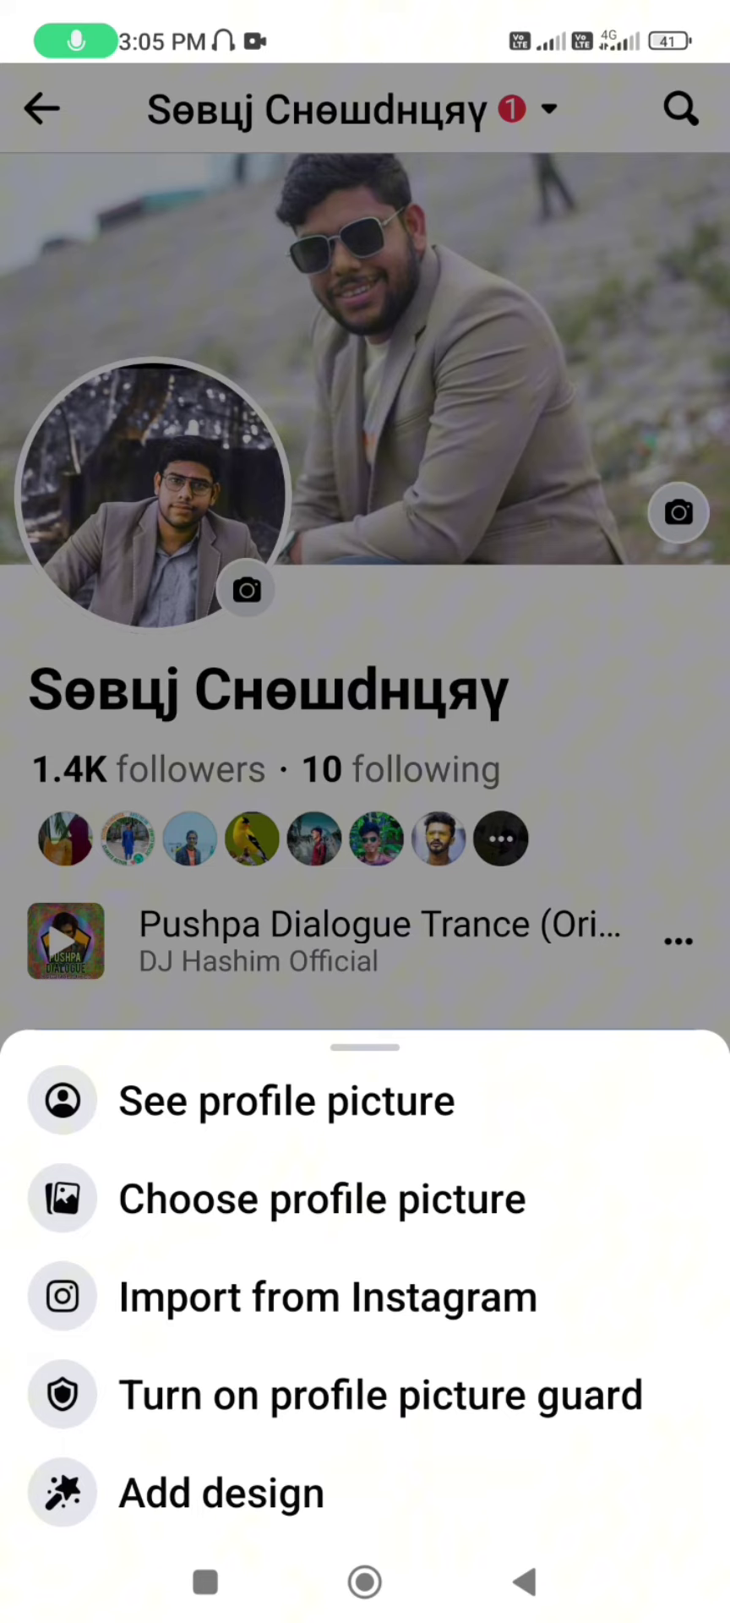
left_click(323, 1198)
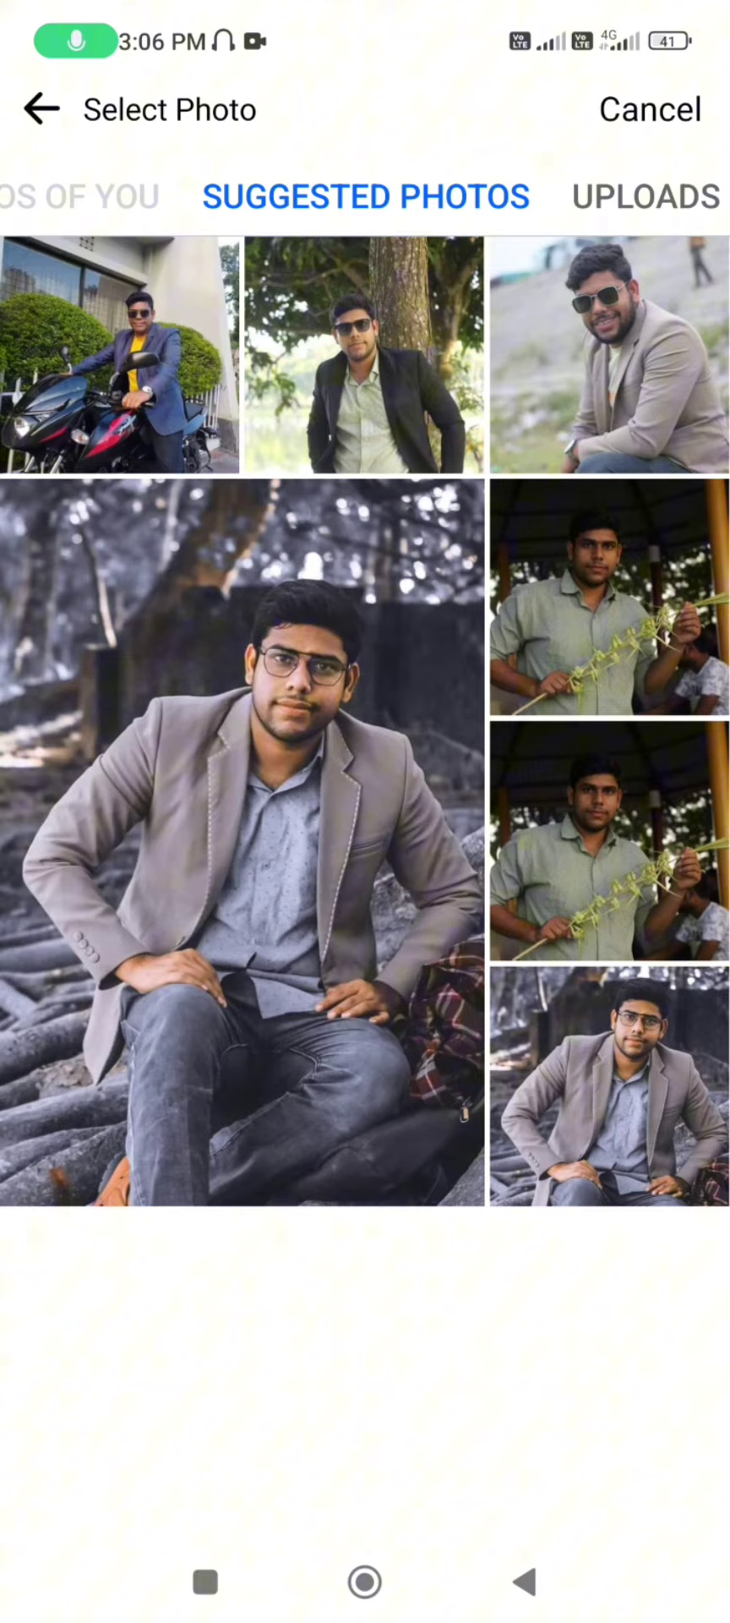
- Save the motorbike photo from Suggested Photos as the new profile picture
left_click(244, 844)
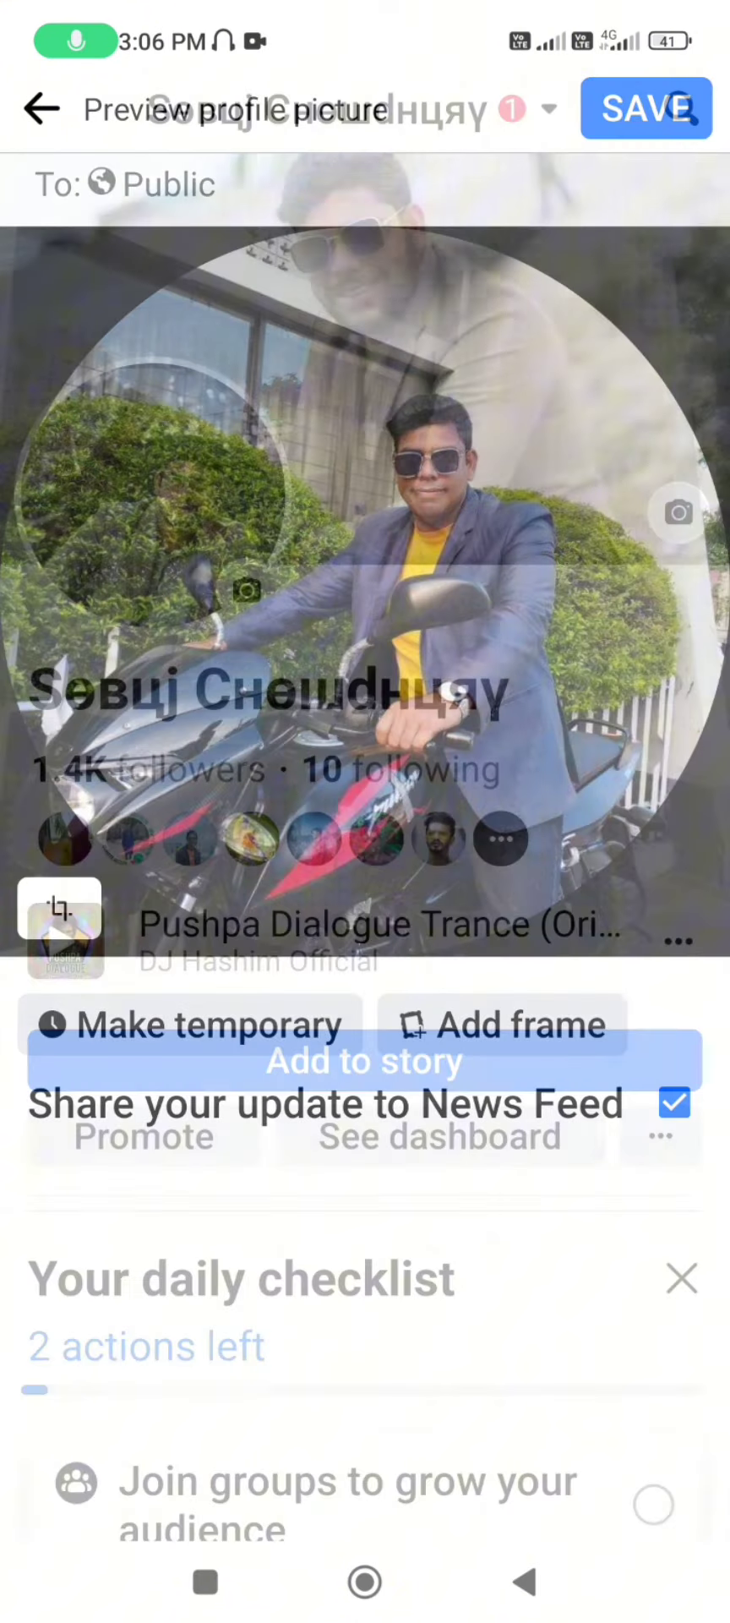
left_click(645, 109)
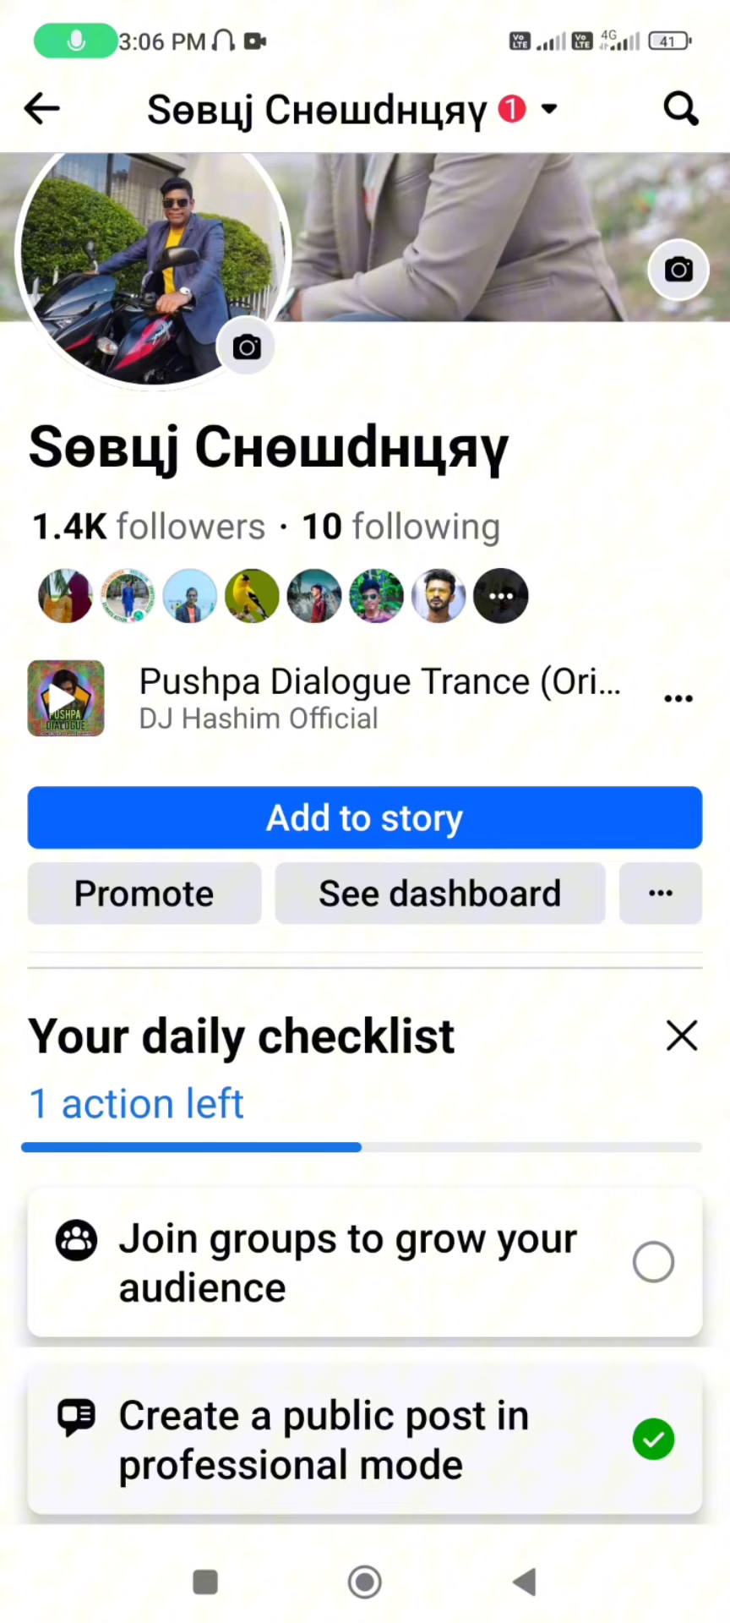
- Leave Facebook for the phone home screen and swipe back to its first page
scroll("up", 3)
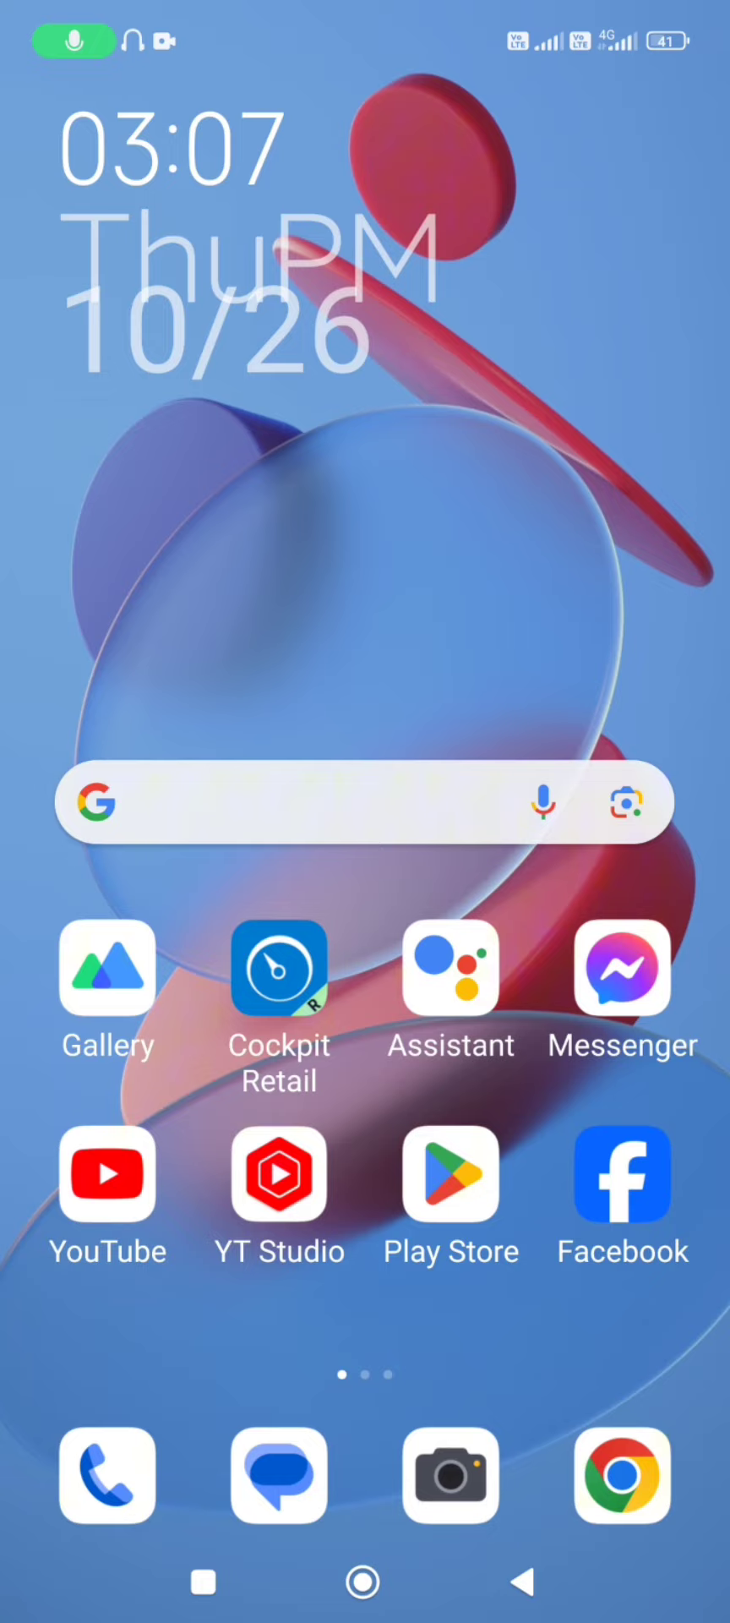
scroll("left", 3)
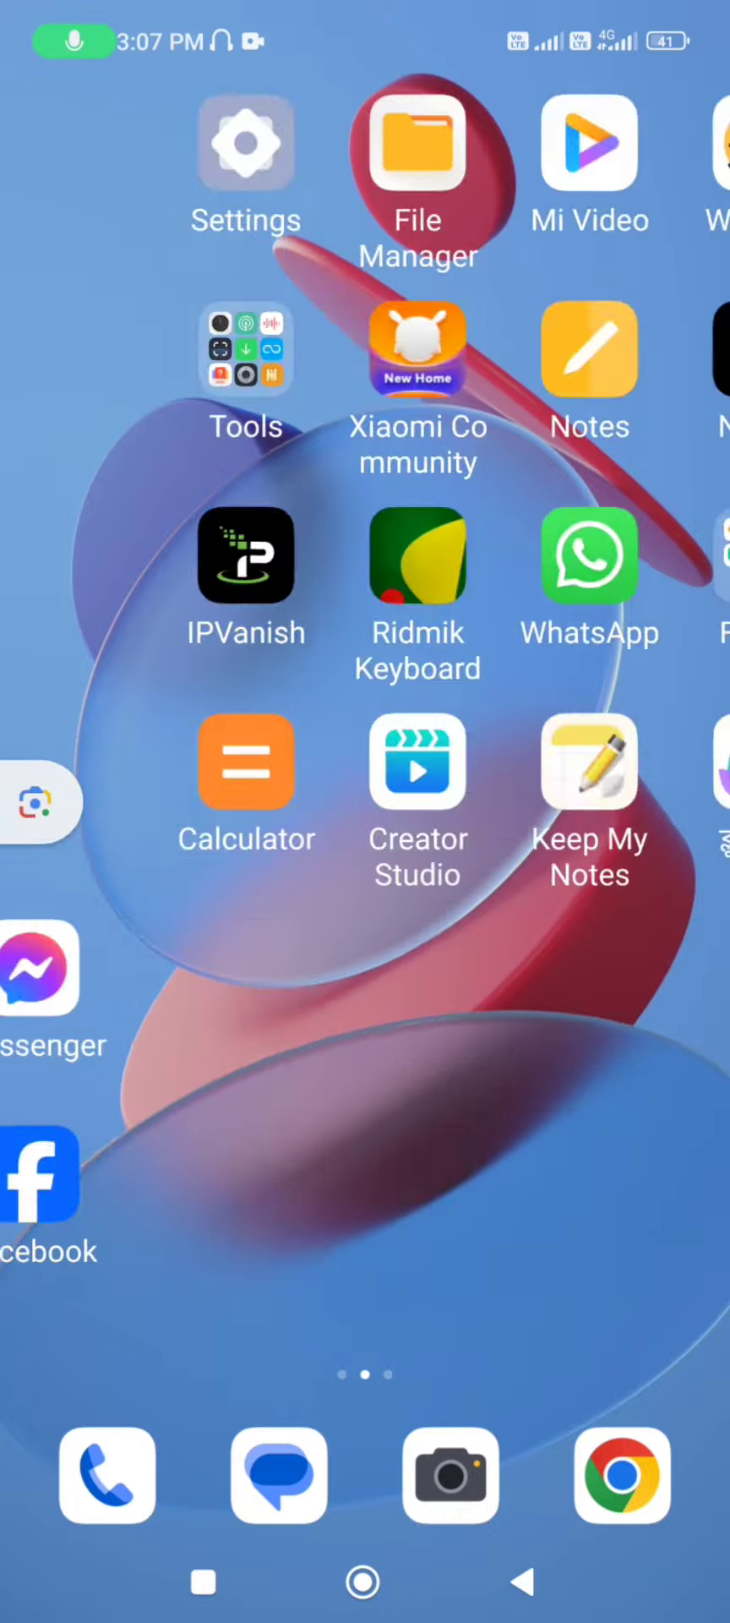
scroll("left", 3)
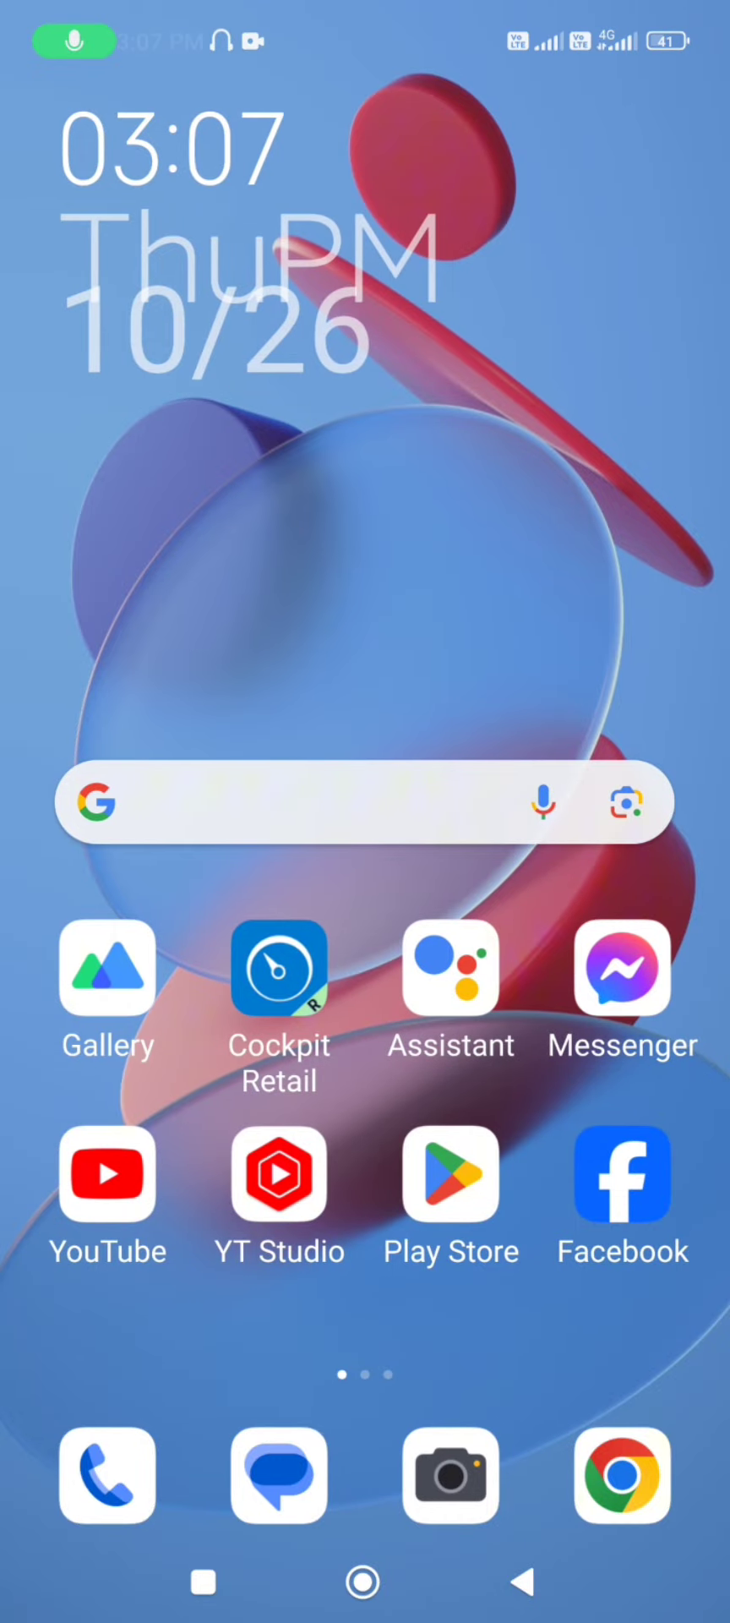
- Subscribe to the Sobuj All Tech channel in YouTube with All notifications turned on
left_click(108, 1174)
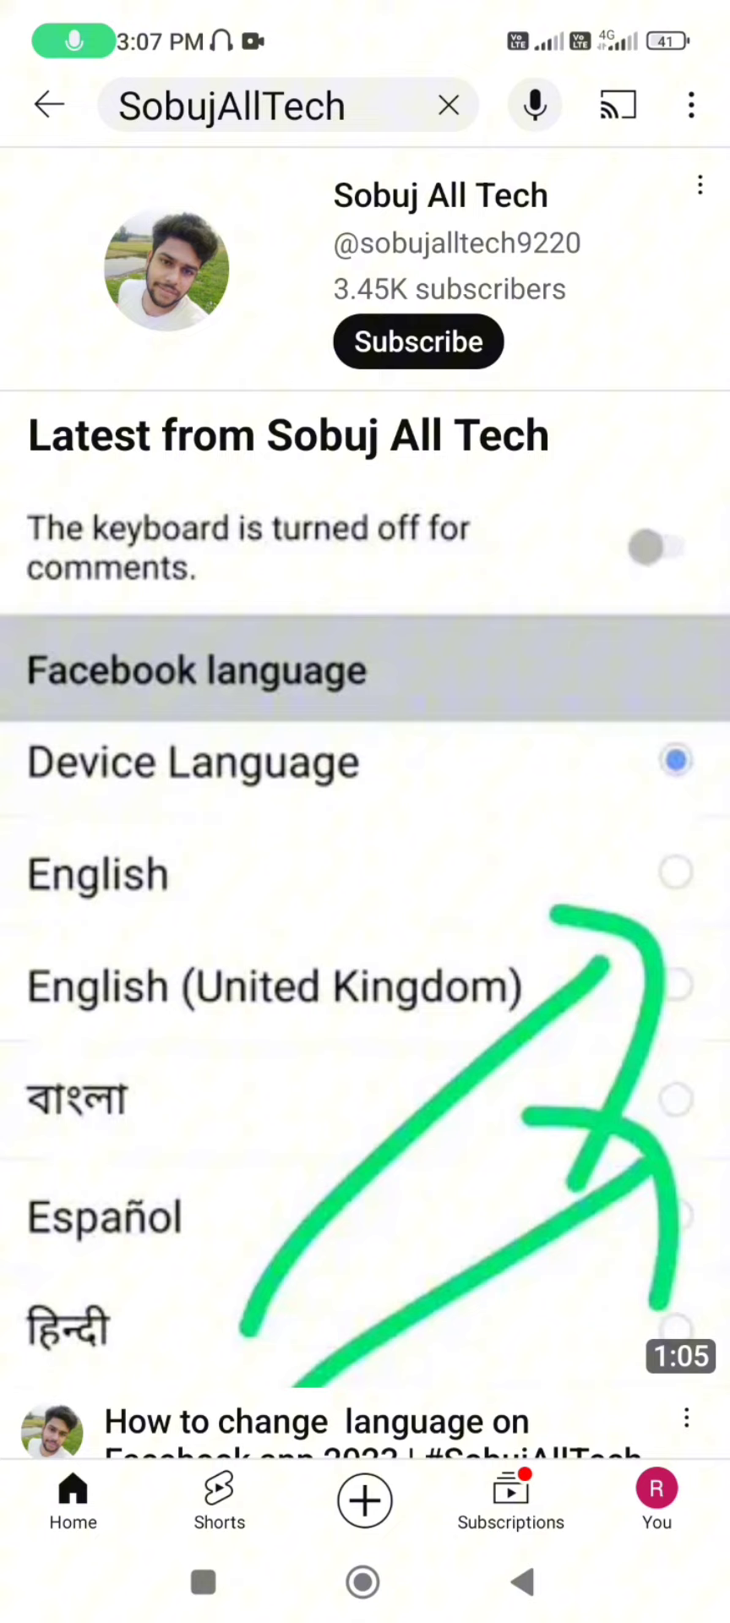
left_click(417, 342)
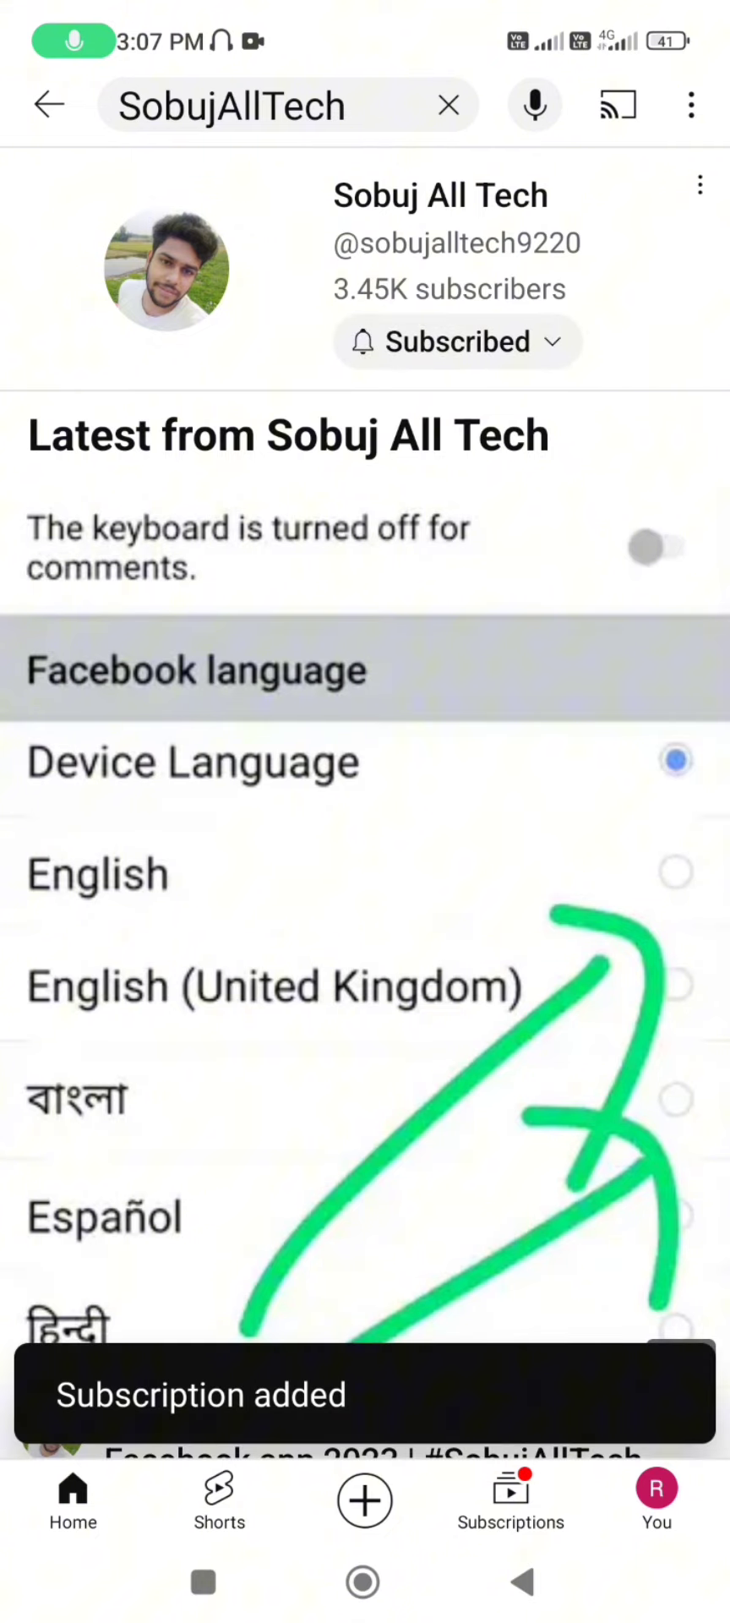
left_click(456, 341)
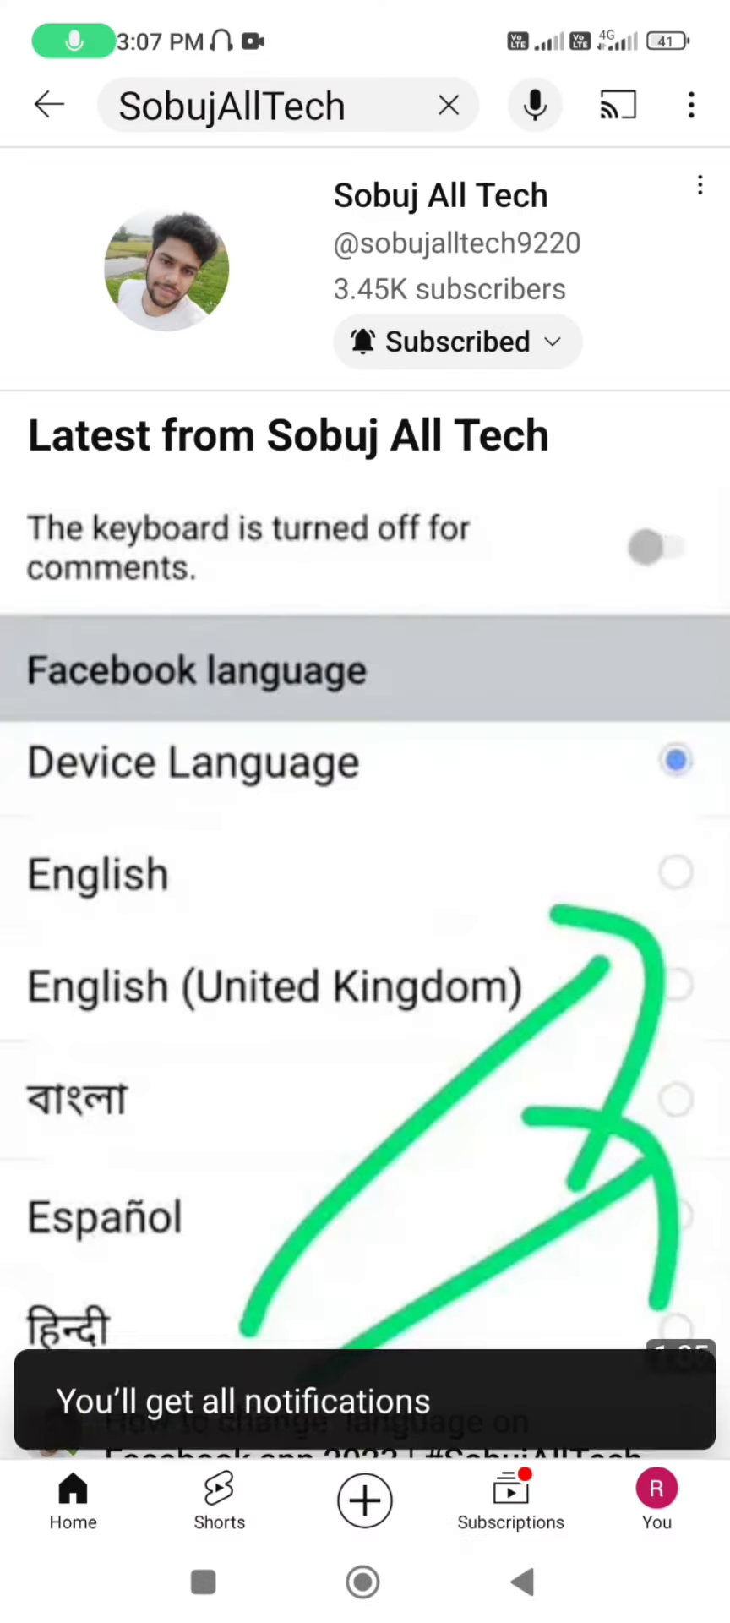